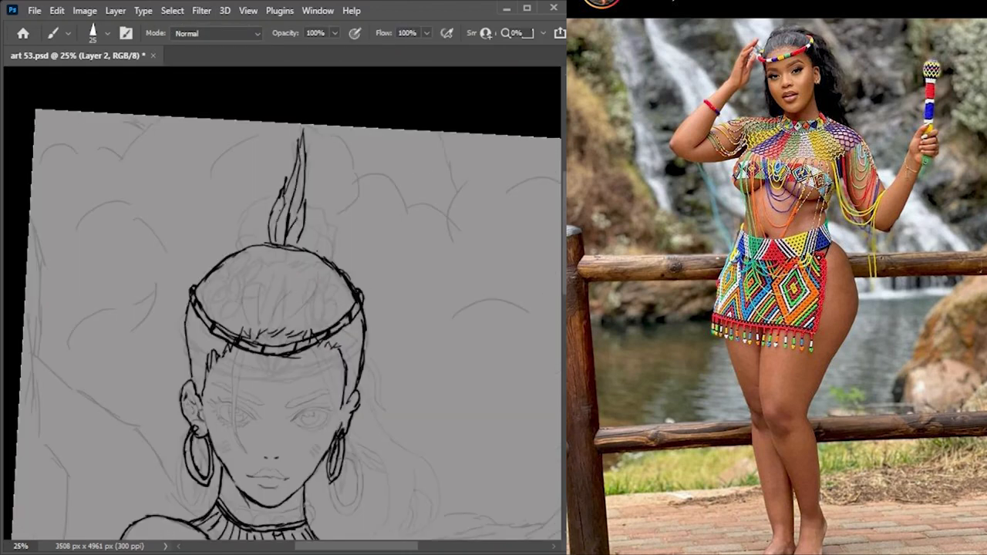
- Ink smooth black lines over the princess's head, headband and hair on the clean-up layer
scroll(down, 3)
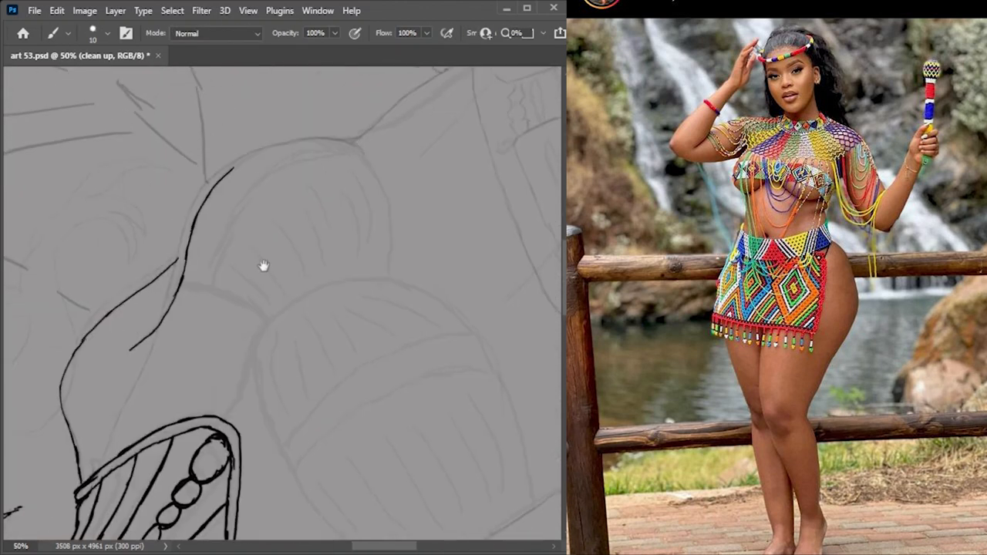
drag(247, 154, 370, 278)
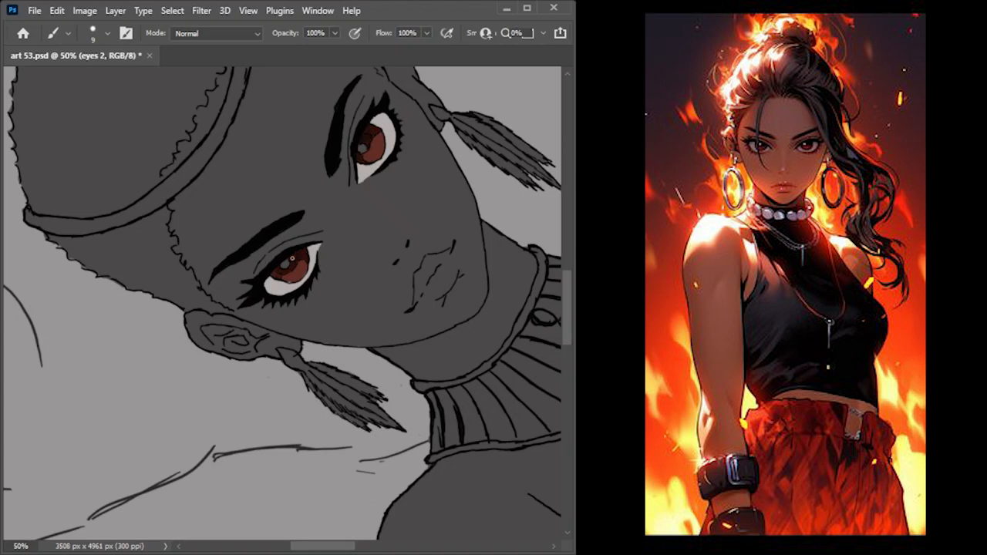
- Dab a soft blue tint onto the lower iris over the reddish-brown base
click(285, 270)
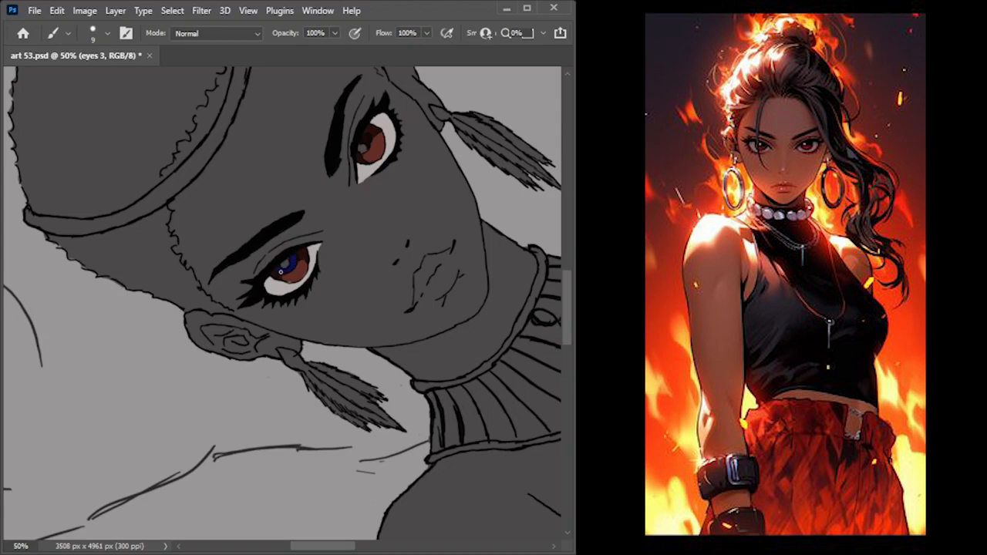